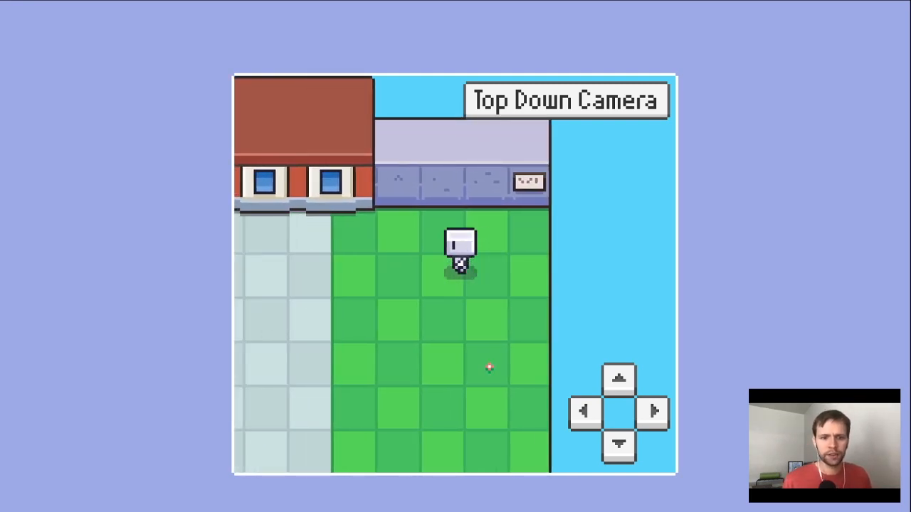
Step: Scroll the CSS to the :root pixel-size variables and their 700px and 900px breakpoints
click(618, 443)
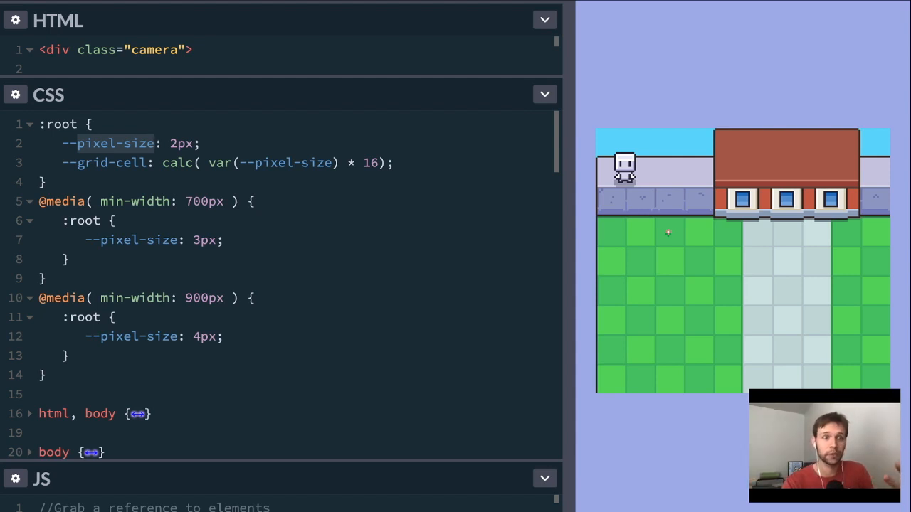
click(153, 143)
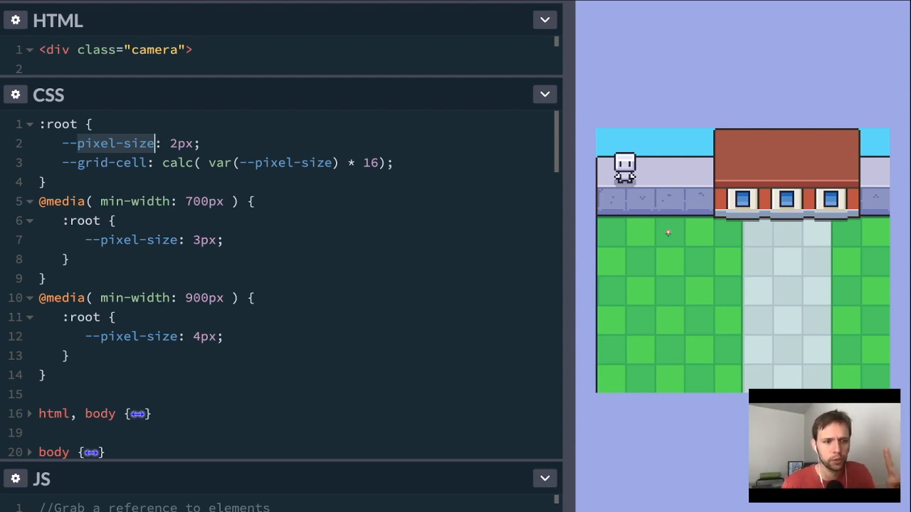
scroll(down, 3)
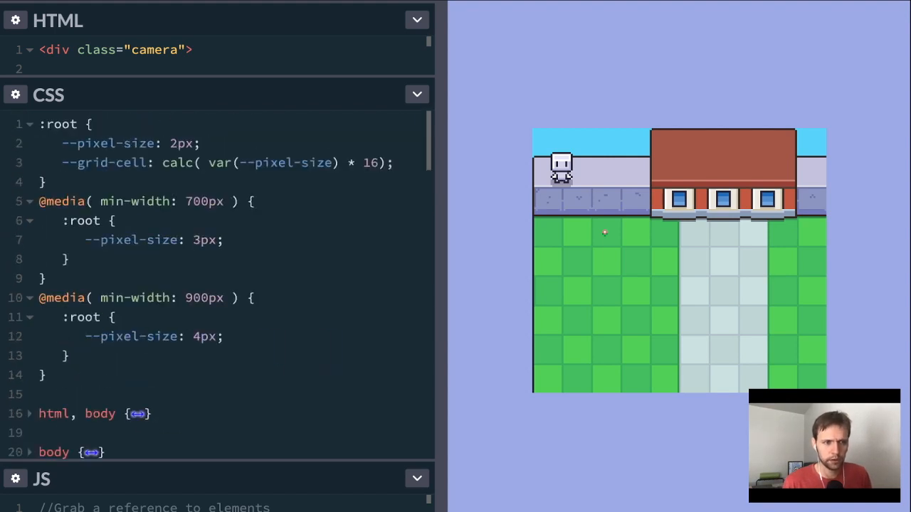
scroll(down, 3)
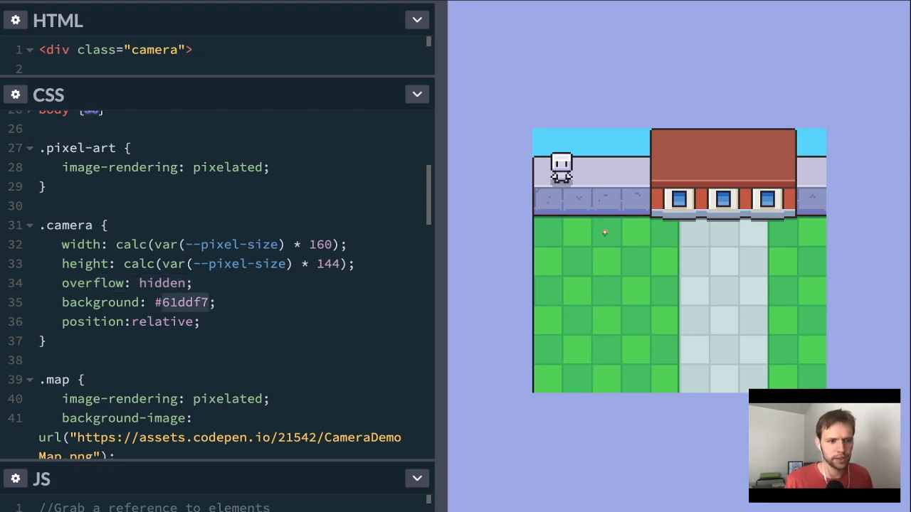
scroll(down, 3)
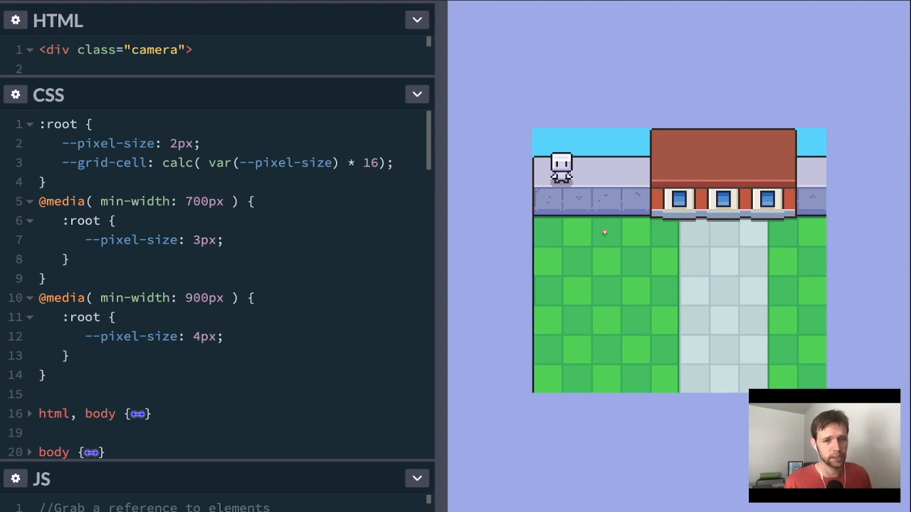
scroll(down, 3)
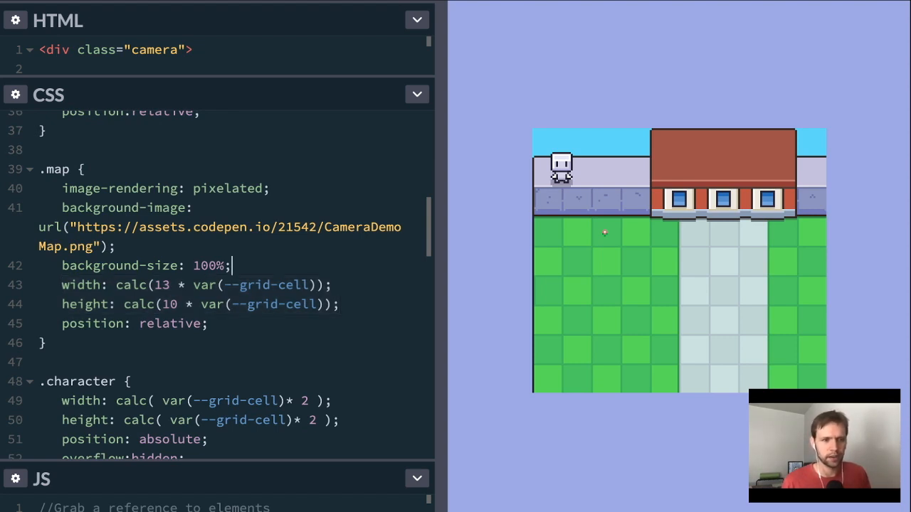
click(171, 284)
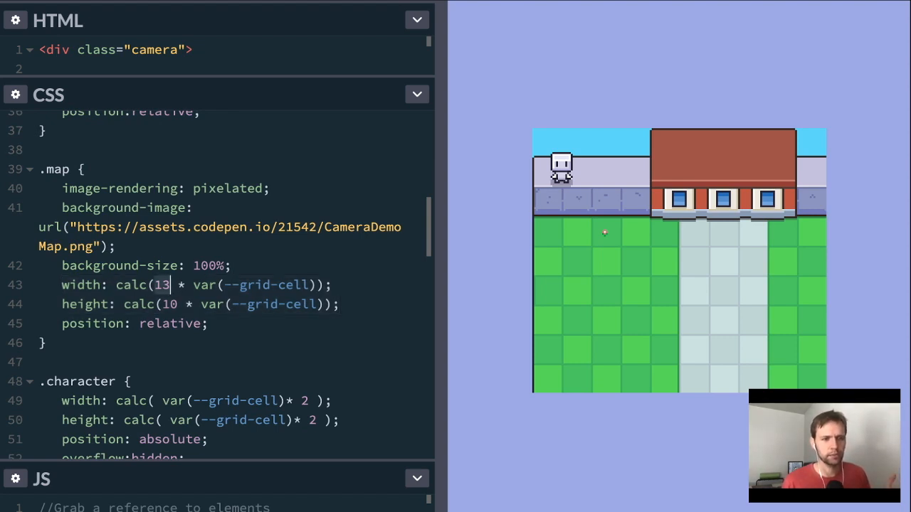
click(171, 304)
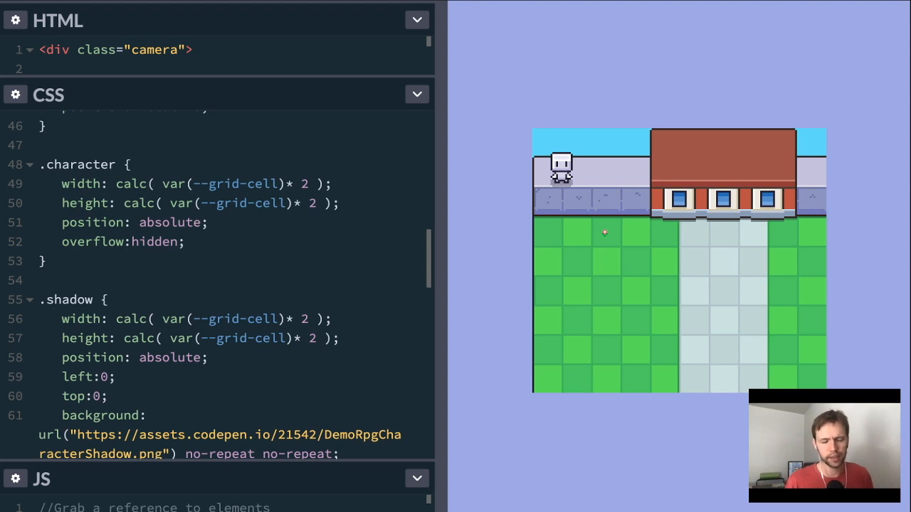
click(185, 241)
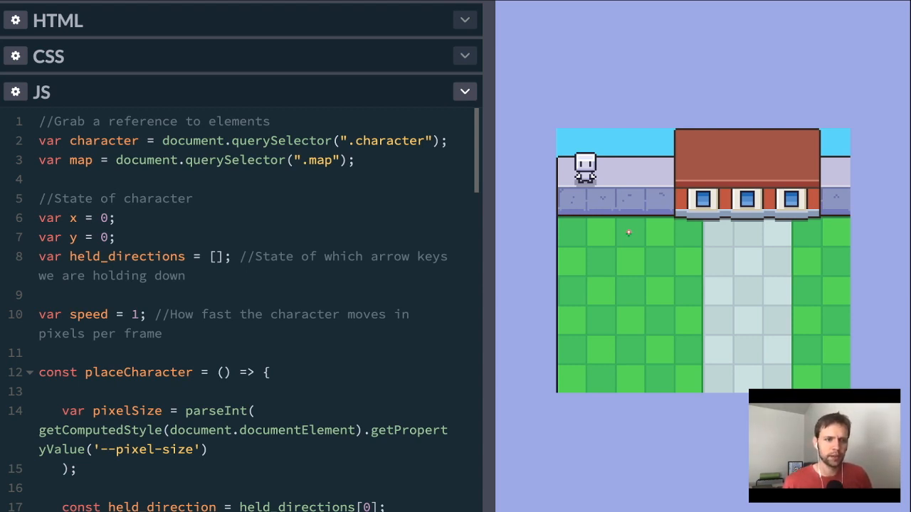
Step: In the expanded JS panel, highlight the character and held_directions variables
double_click(103, 140)
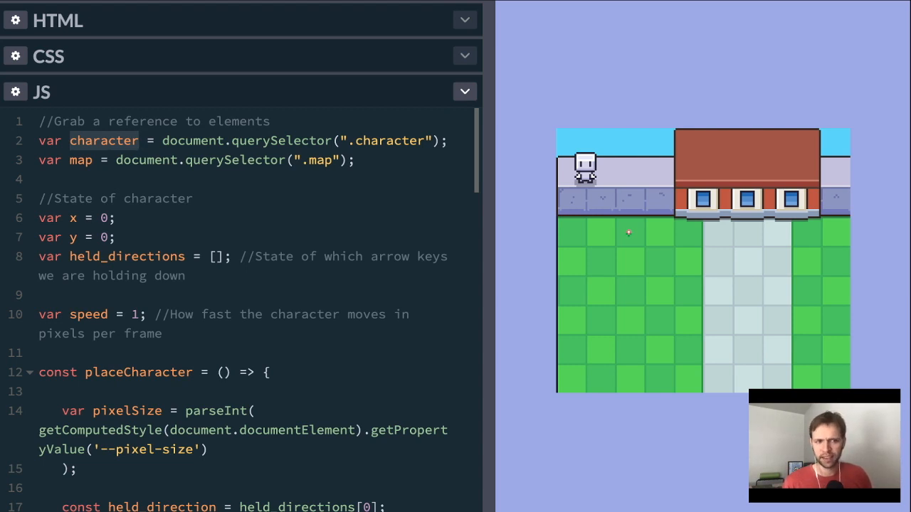
click(133, 140)
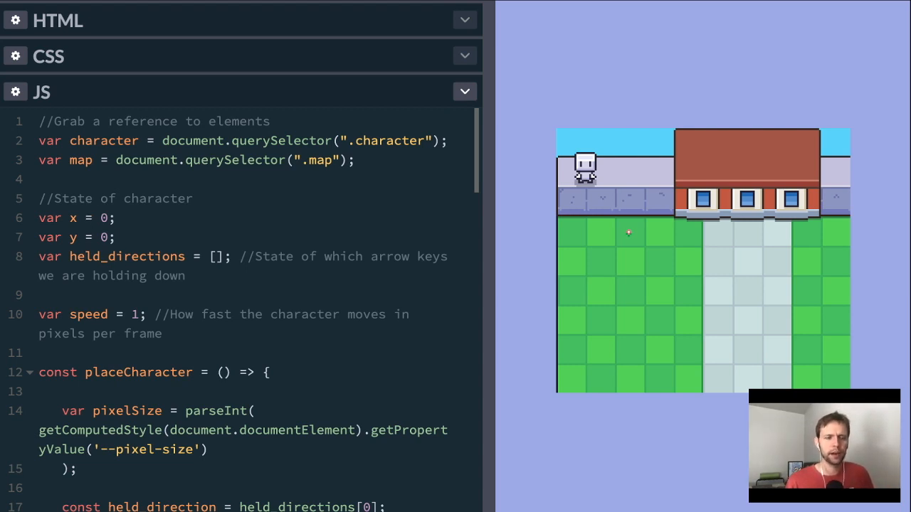
double_click(127, 256)
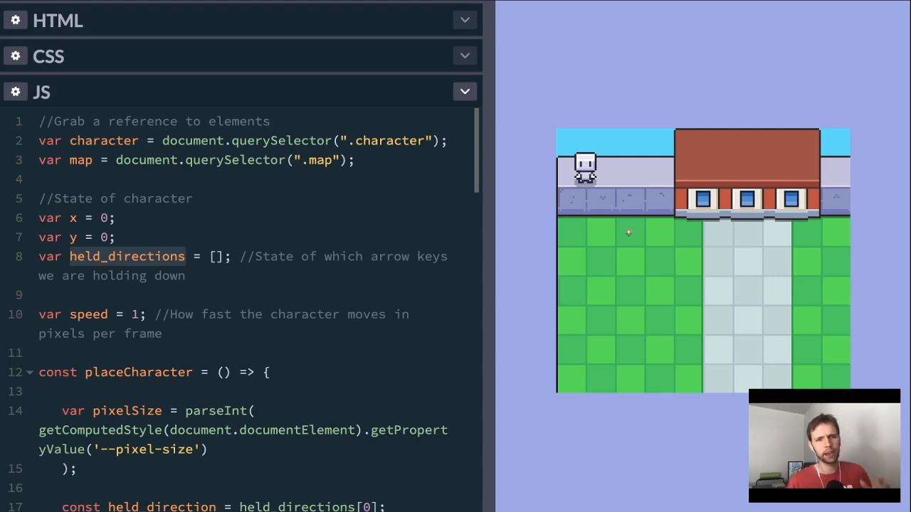
click(185, 256)
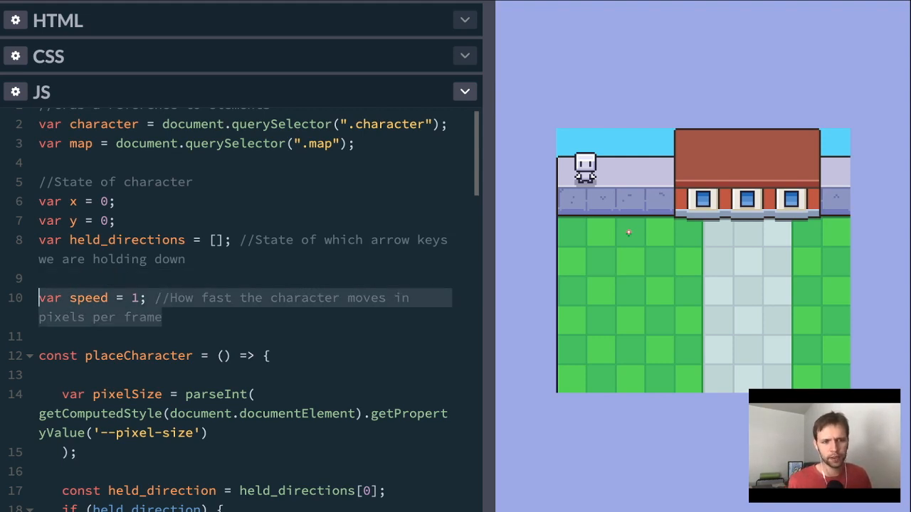
click(38, 297)
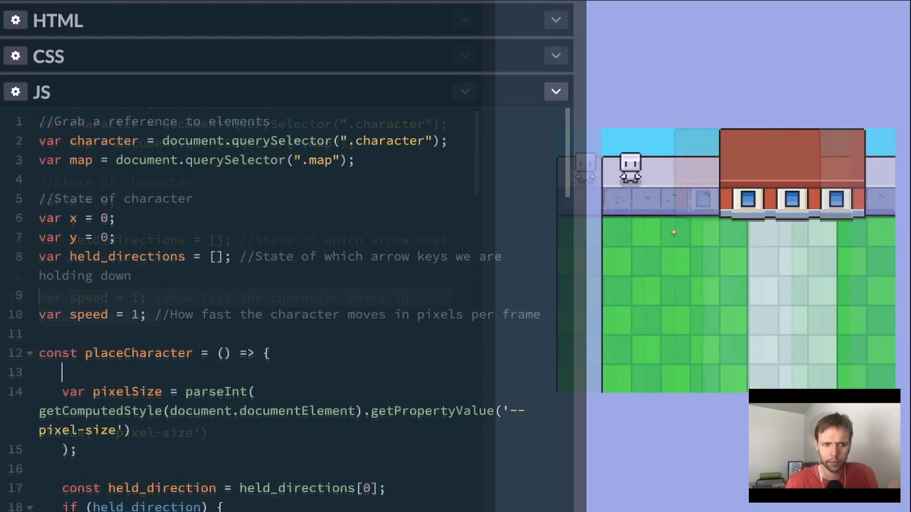
scroll(down, 3)
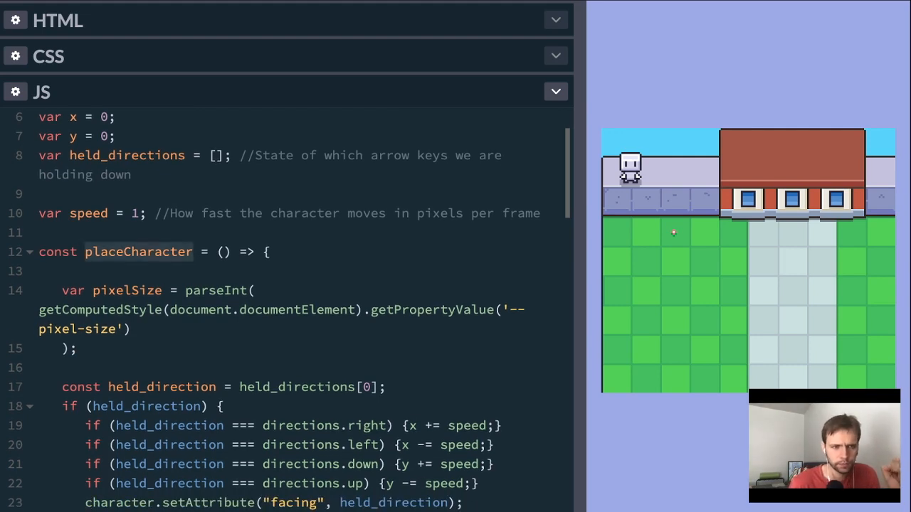
click(268, 252)
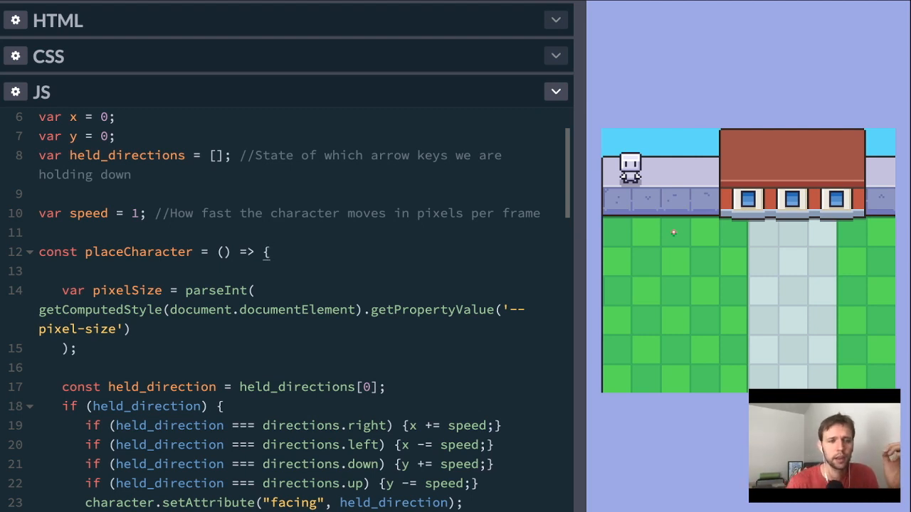
click(269, 252)
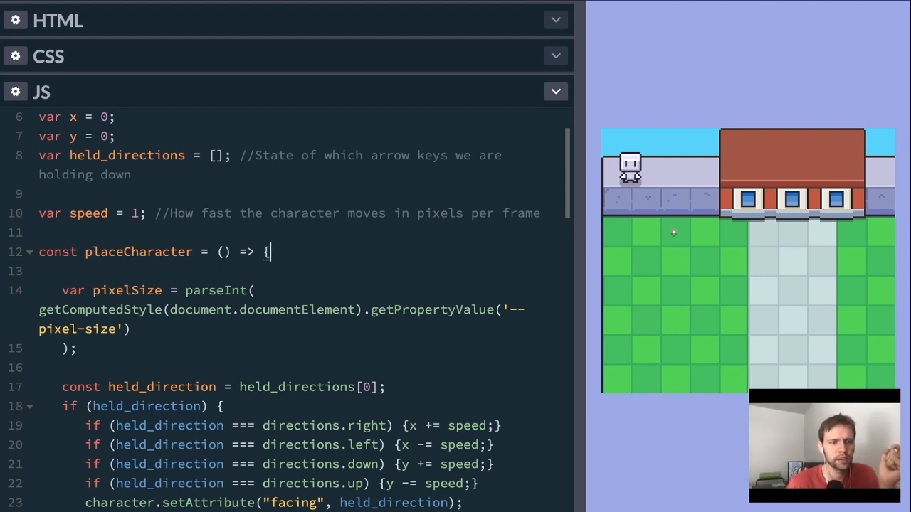
double_click(126, 289)
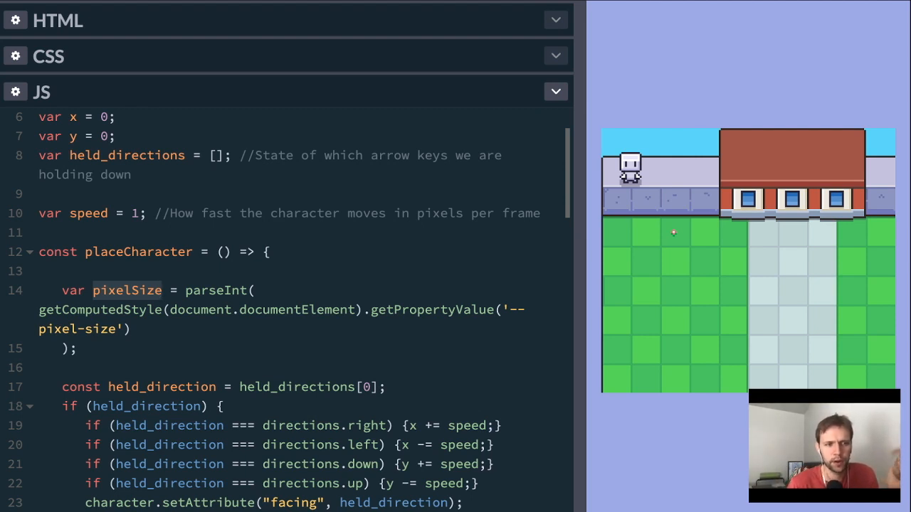
click(161, 290)
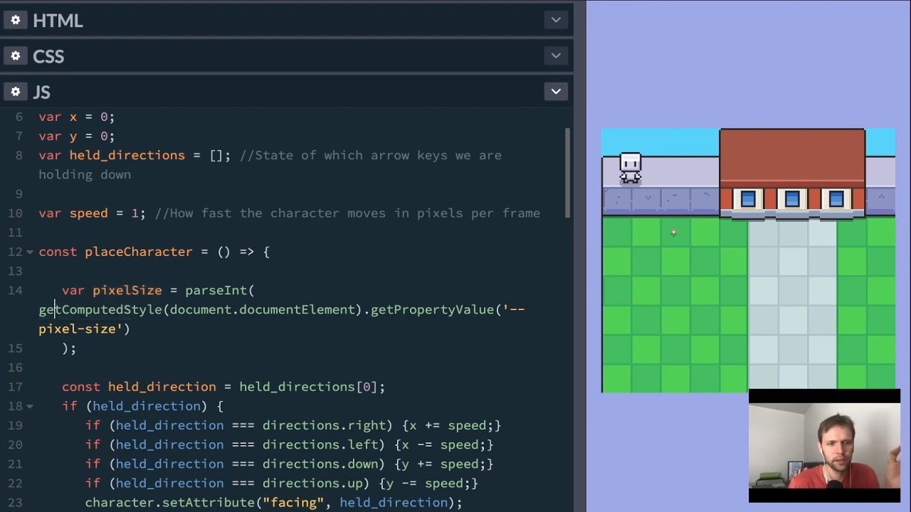
double_click(278, 310)
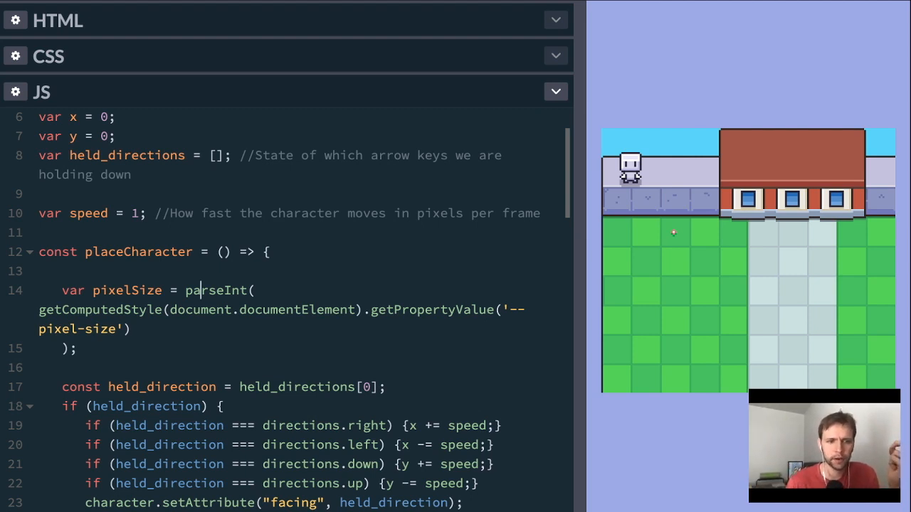
double_click(214, 291)
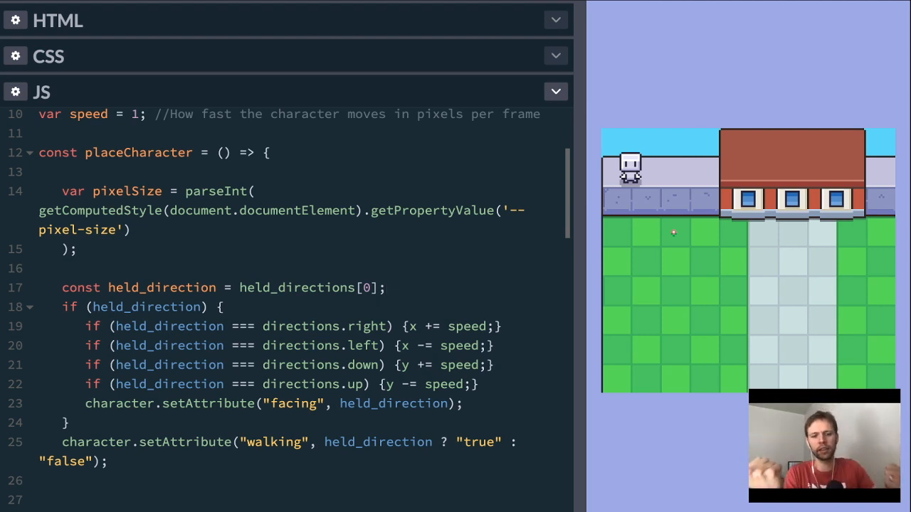
click(386, 287)
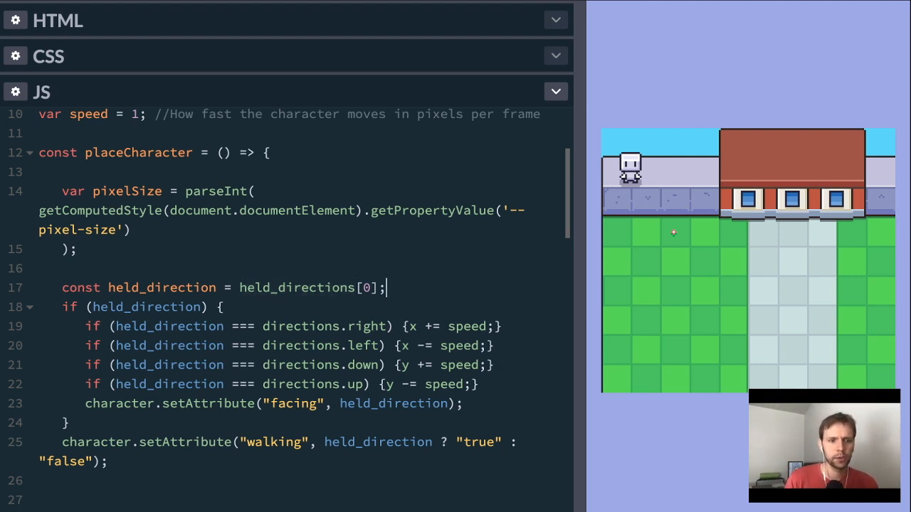
double_click(296, 288)
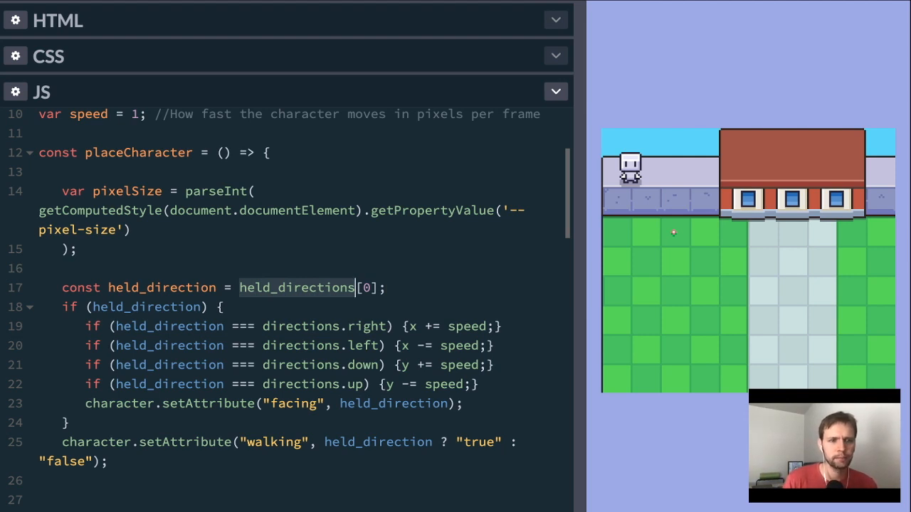
scroll(down, 3)
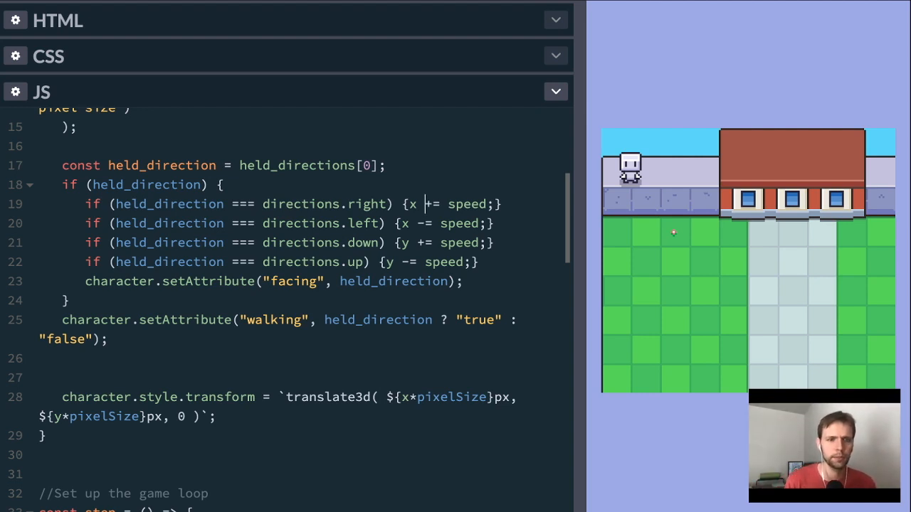
click(423, 262)
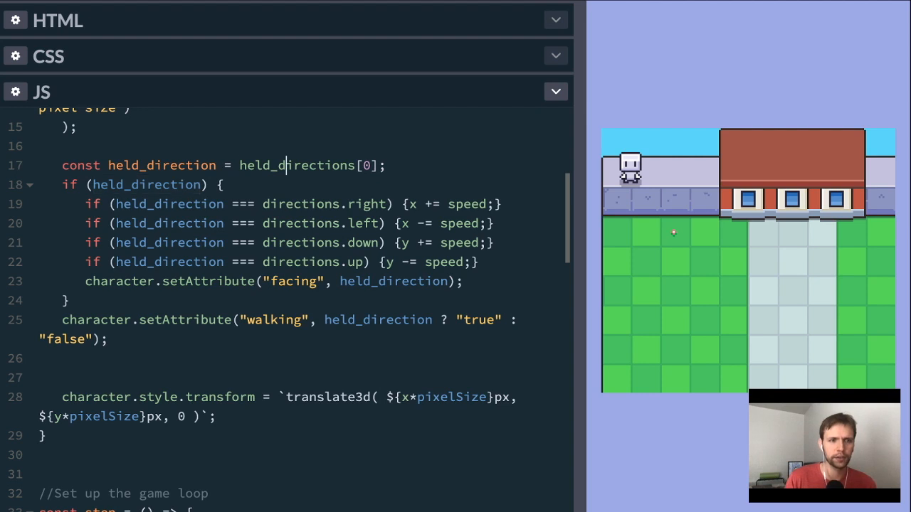
double_click(298, 165)
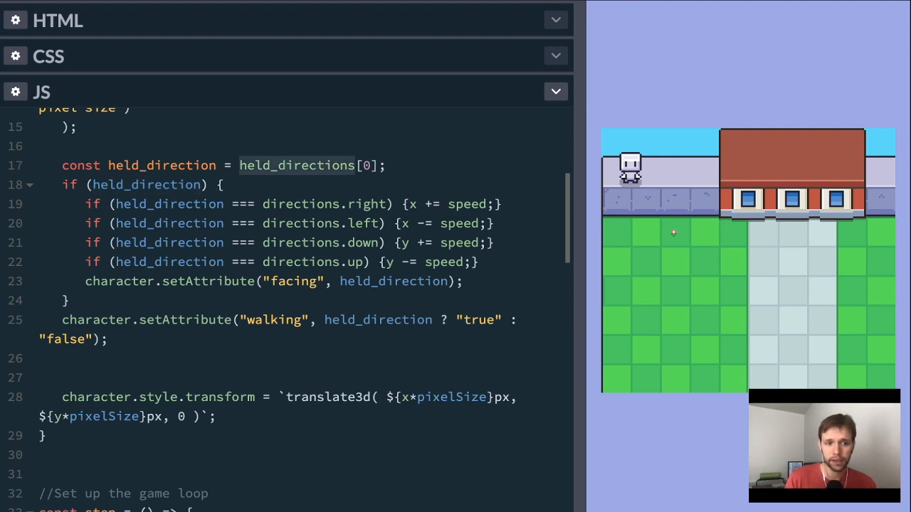
click(286, 281)
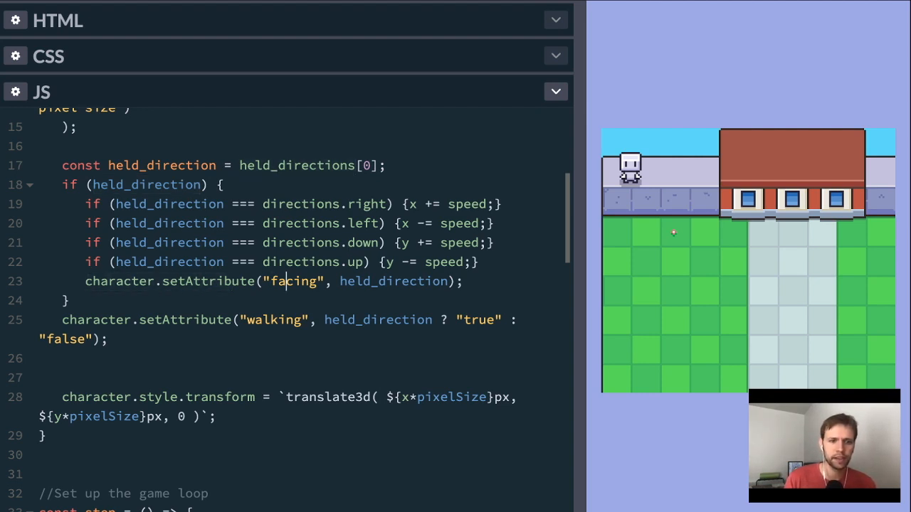
double_click(293, 281)
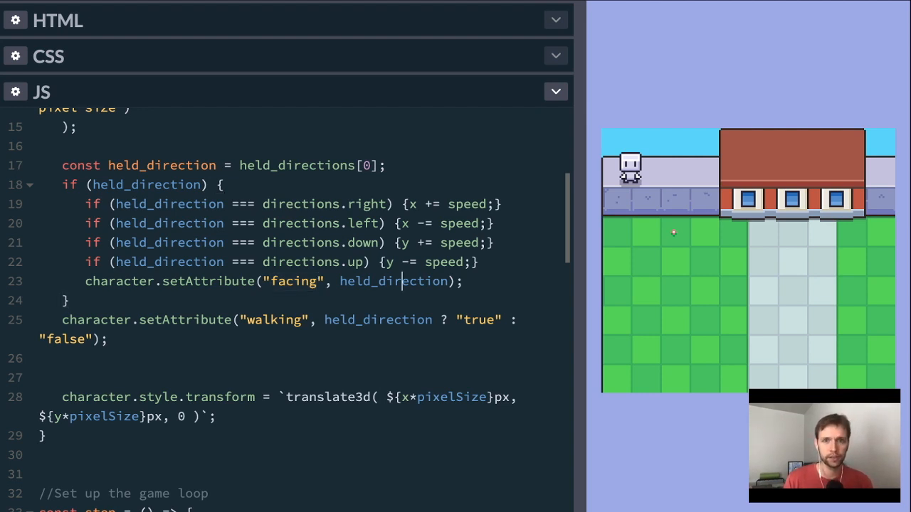
double_click(394, 281)
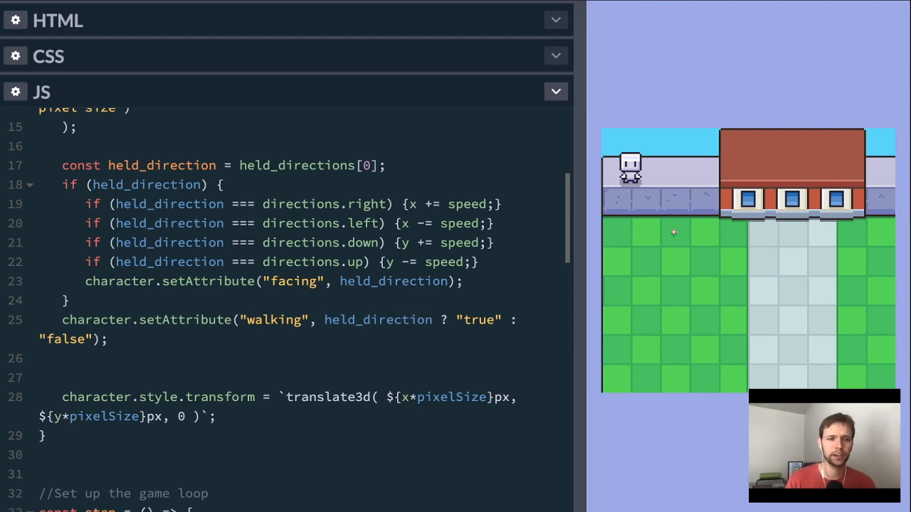
double_click(394, 281)
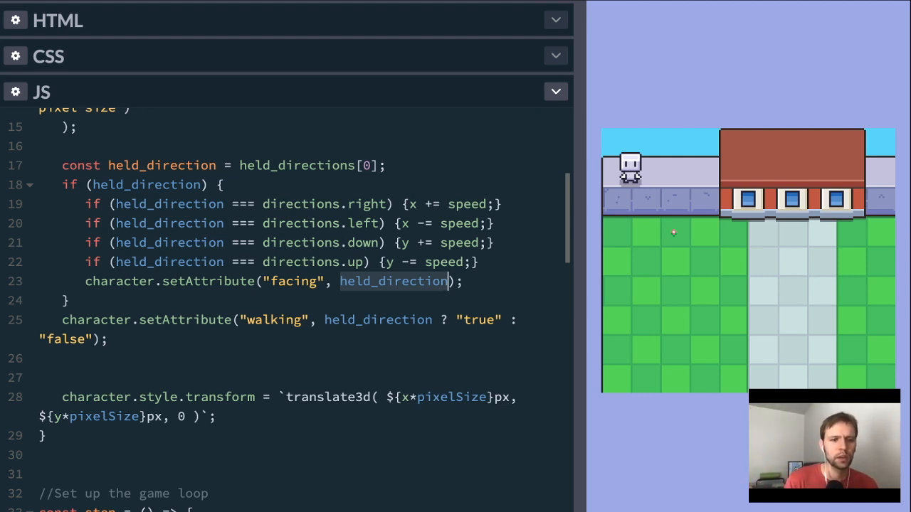
scroll(down, 3)
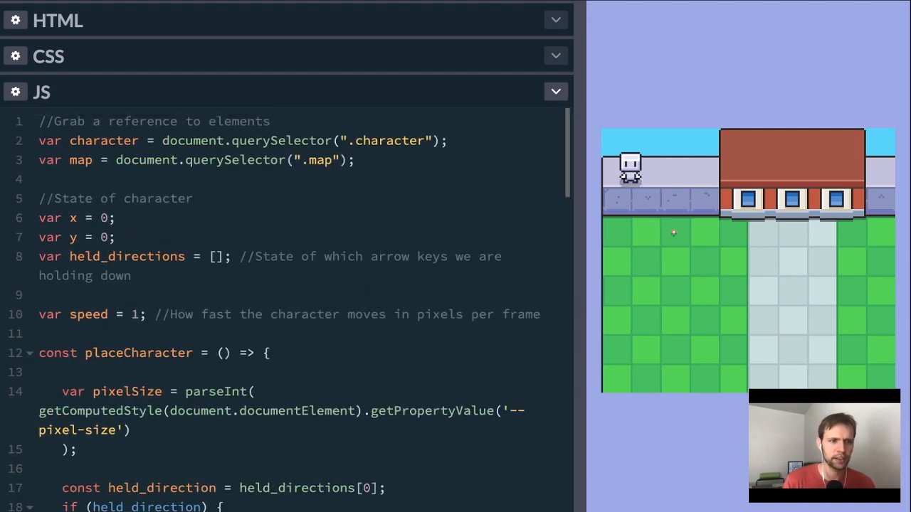
scroll(down, 3)
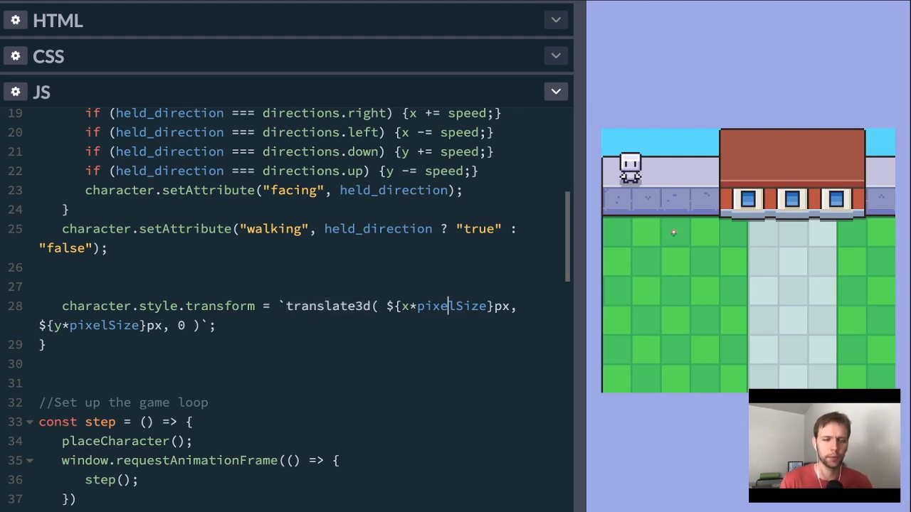
double_click(221, 306)
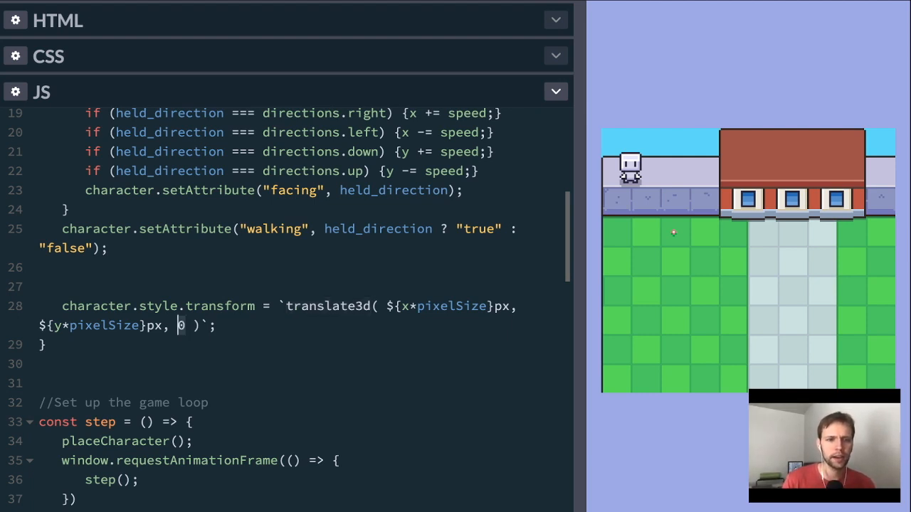
double_click(445, 306)
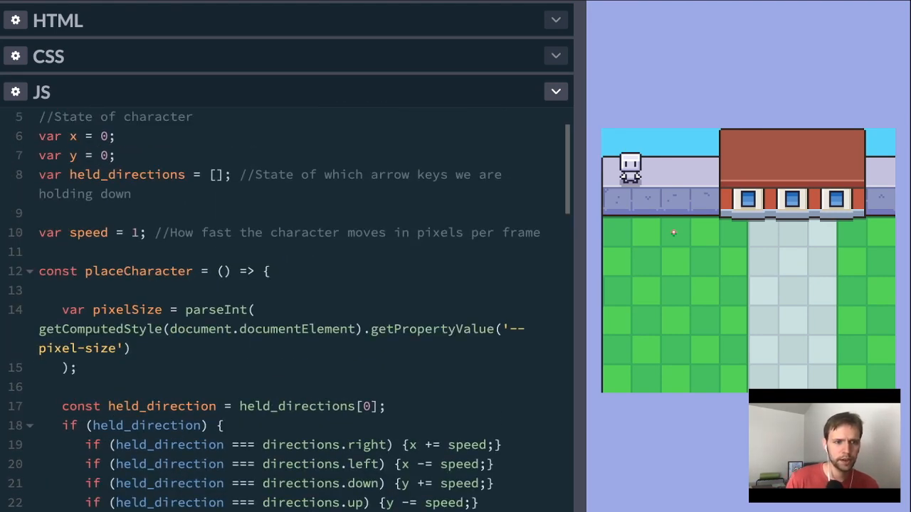
scroll(down, 3)
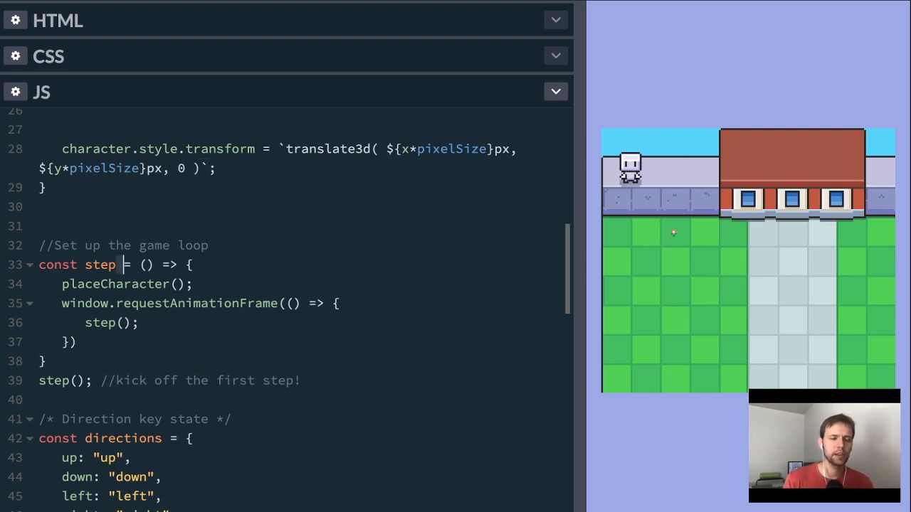
double_click(100, 264)
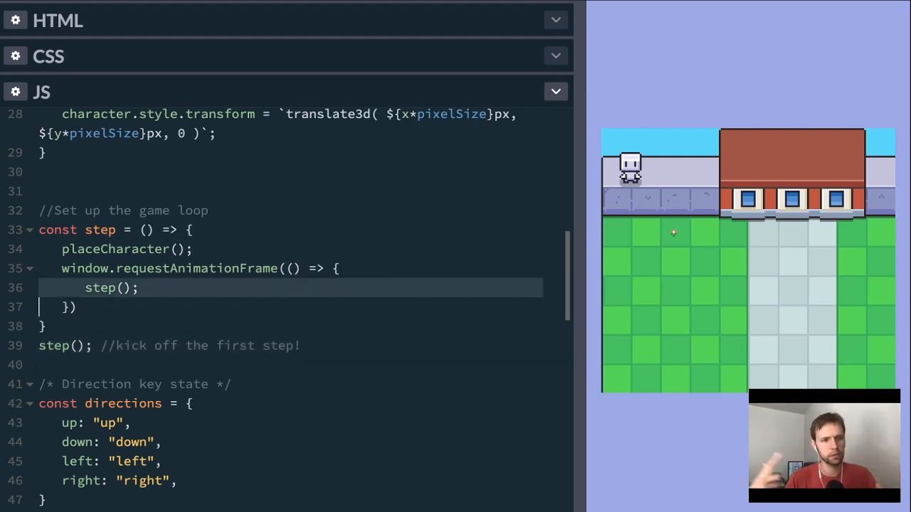
scroll(down, 3)
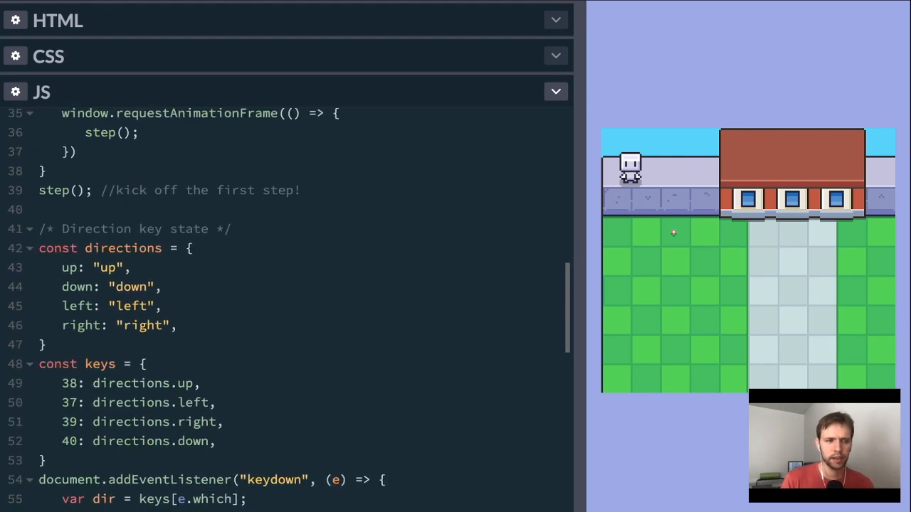
scroll(down, 3)
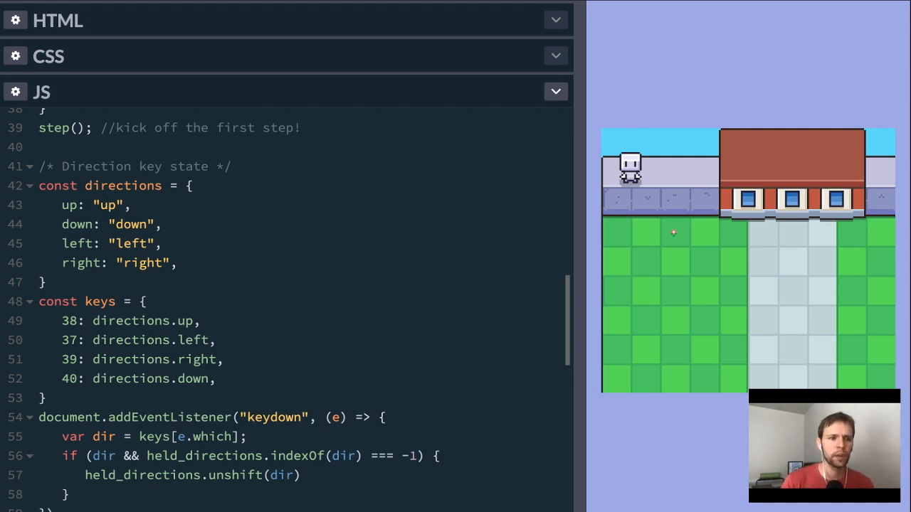
double_click(122, 185)
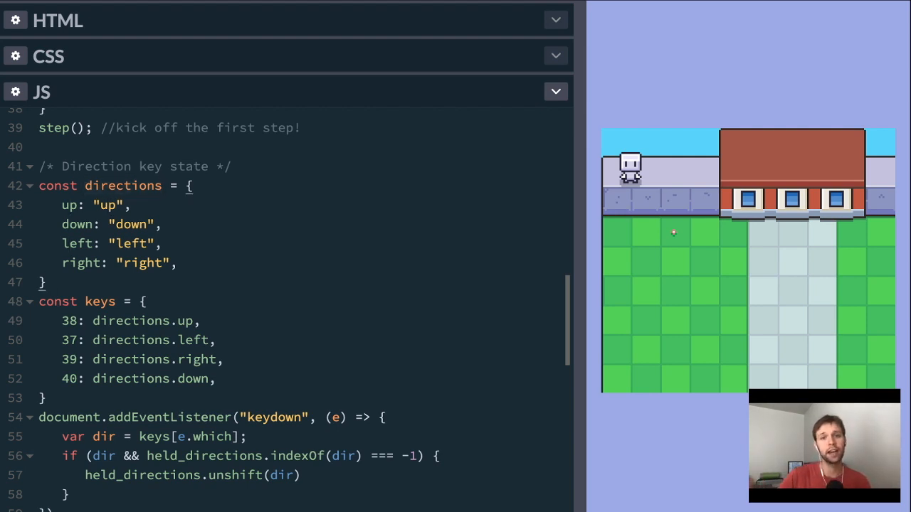
click(45, 282)
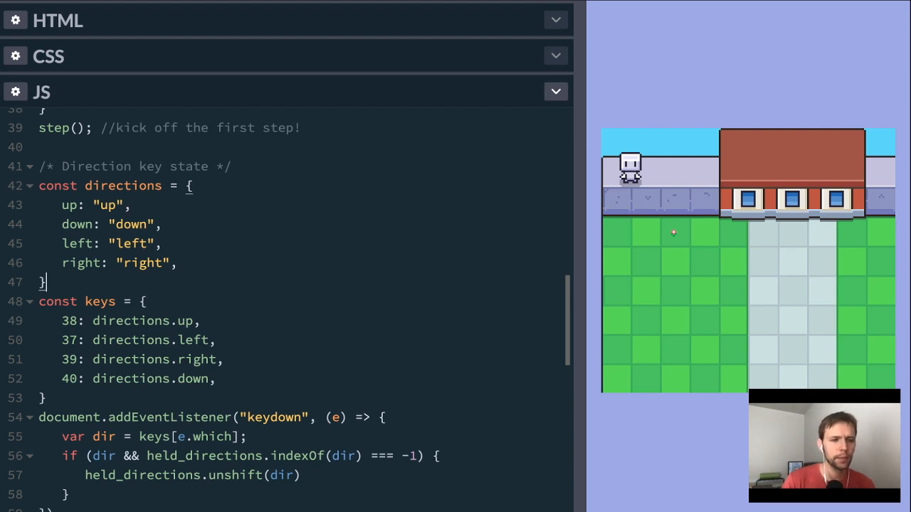
scroll(down, 3)
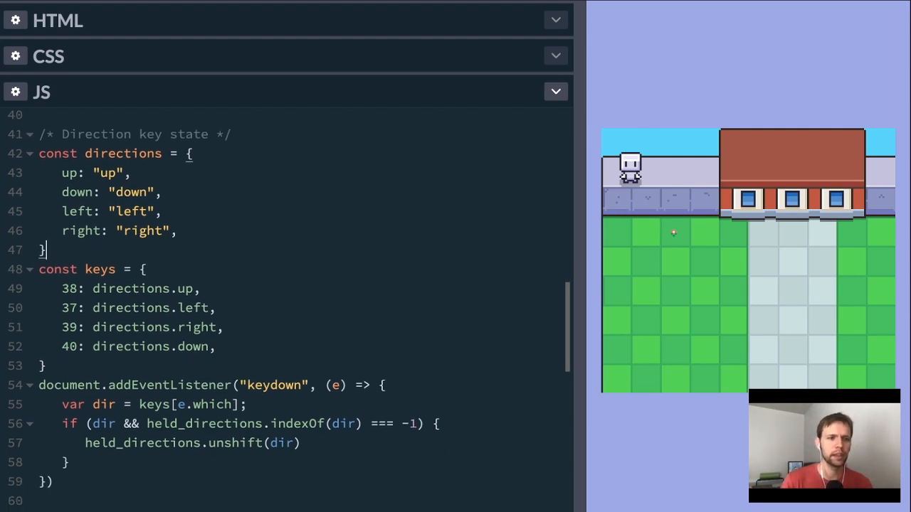
Step: Write the keydown listener that unshifts pressed directions, like directions.up, into held_directions
scroll(down, 3)
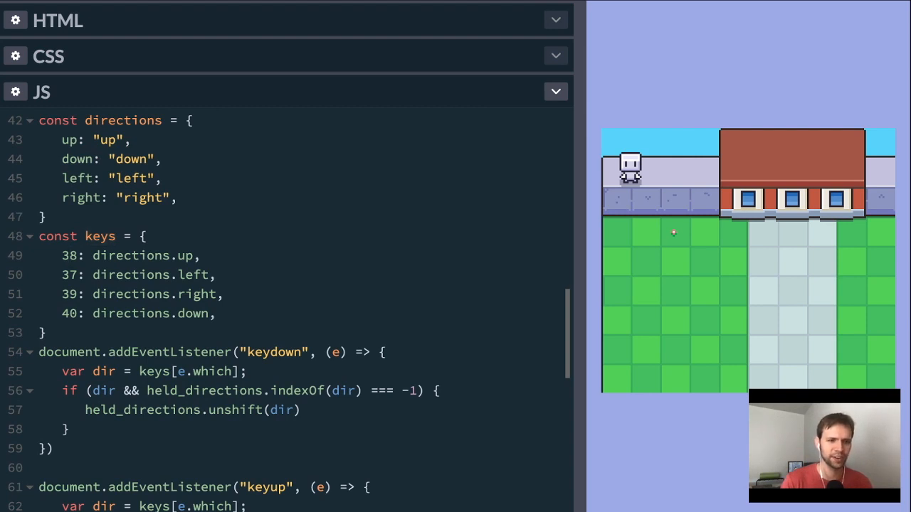
click(71, 256)
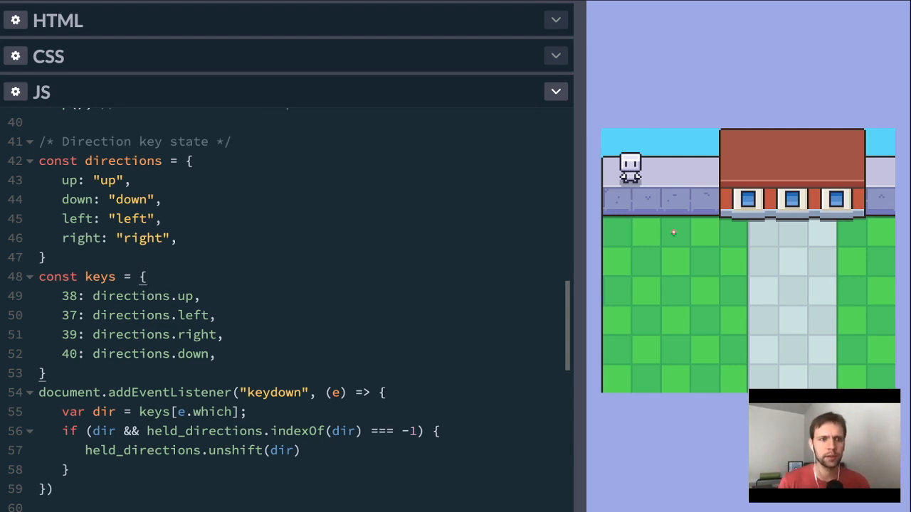
click(143, 277)
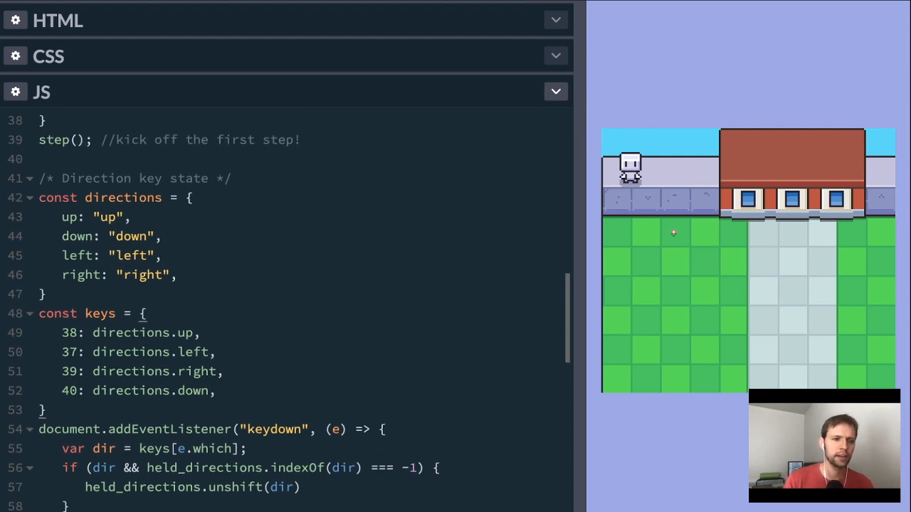
double_click(129, 332)
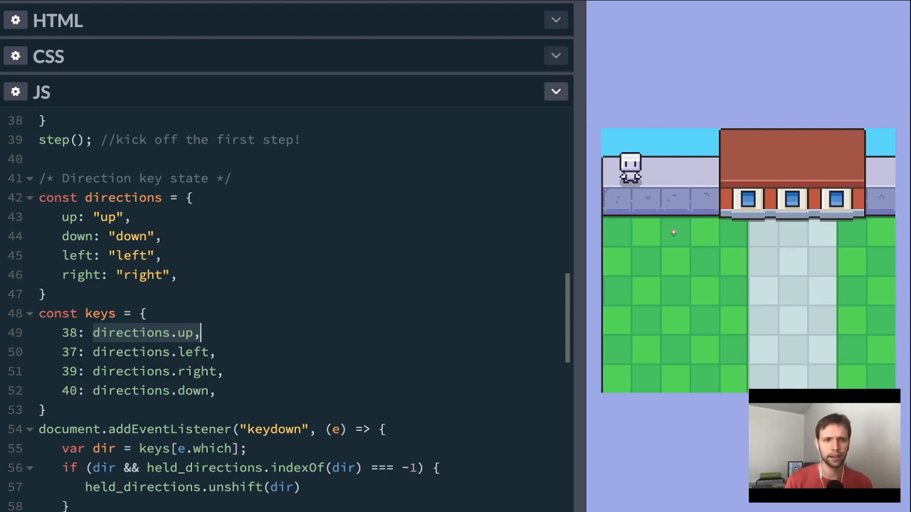
Step: Add the keyup listener splicing released directions out, then walk the character in the preview
scroll(down, 3)
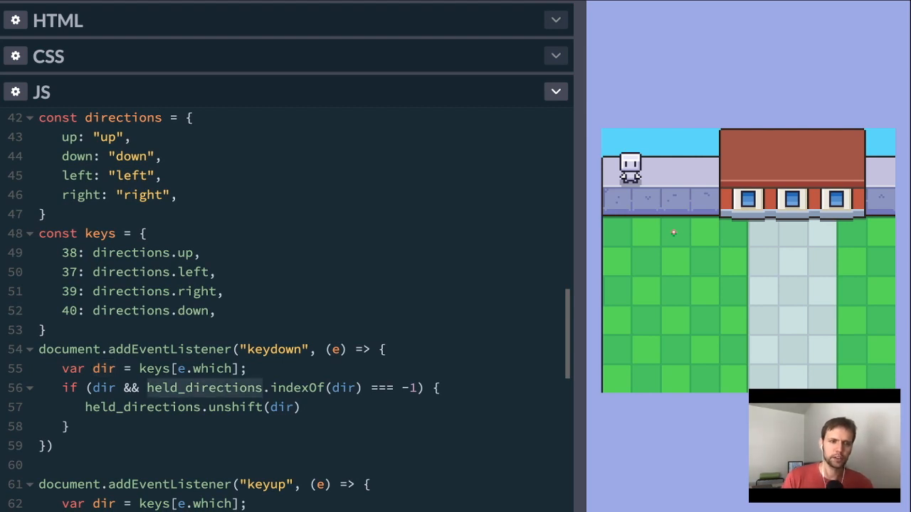
click(265, 387)
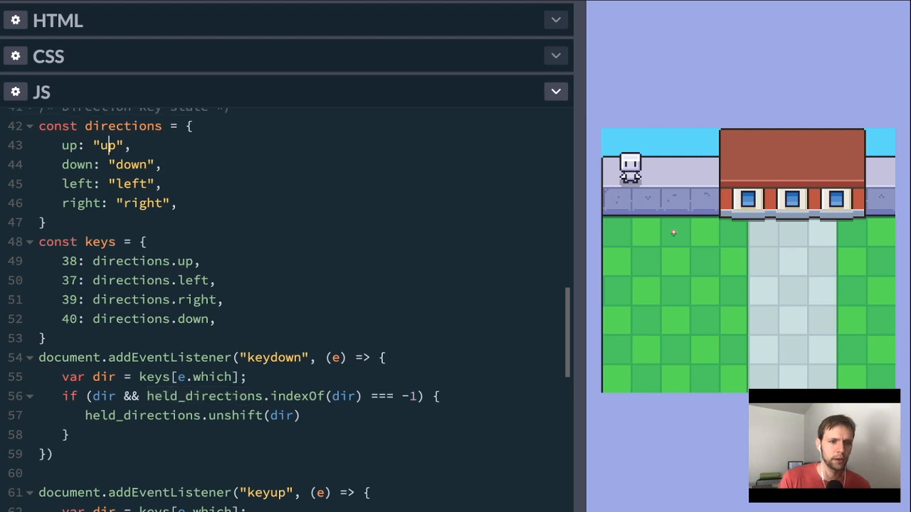
scroll(down, 3)
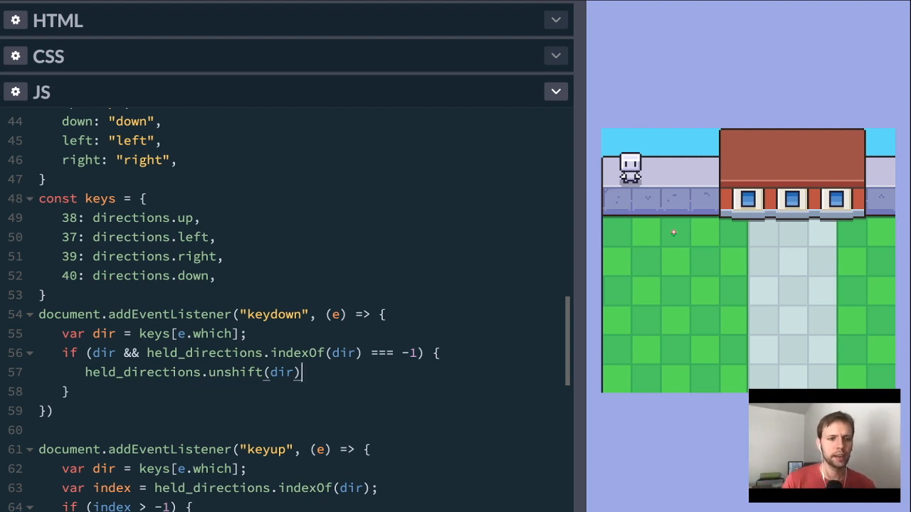
scroll(down, 3)
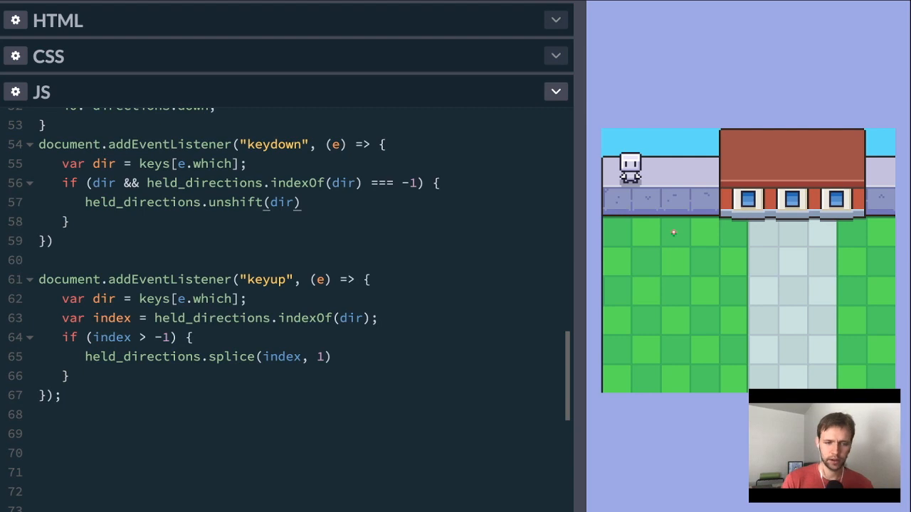
double_click(267, 279)
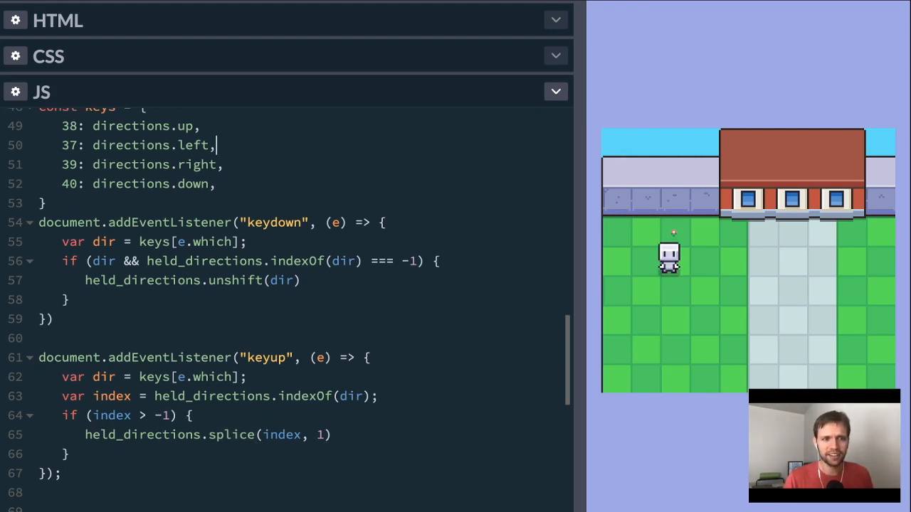
scroll(down, 3)
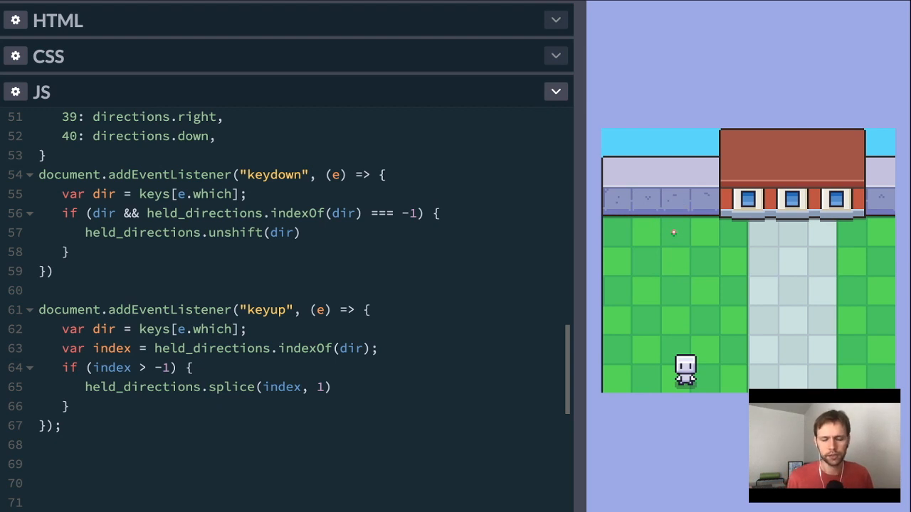
key(ArrowUp)
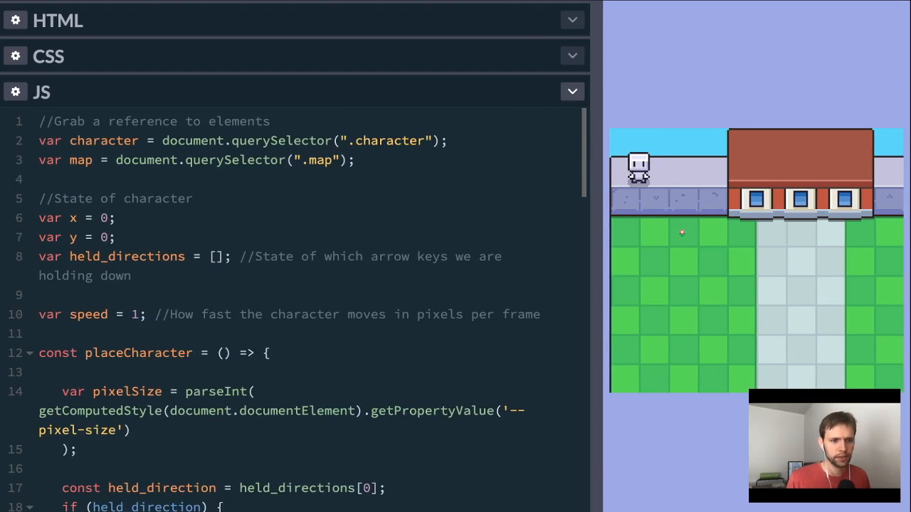
Step: Change the map translate3d in placeCharacter to -x*pixelSize and -y*pixelSize
scroll(down, 3)
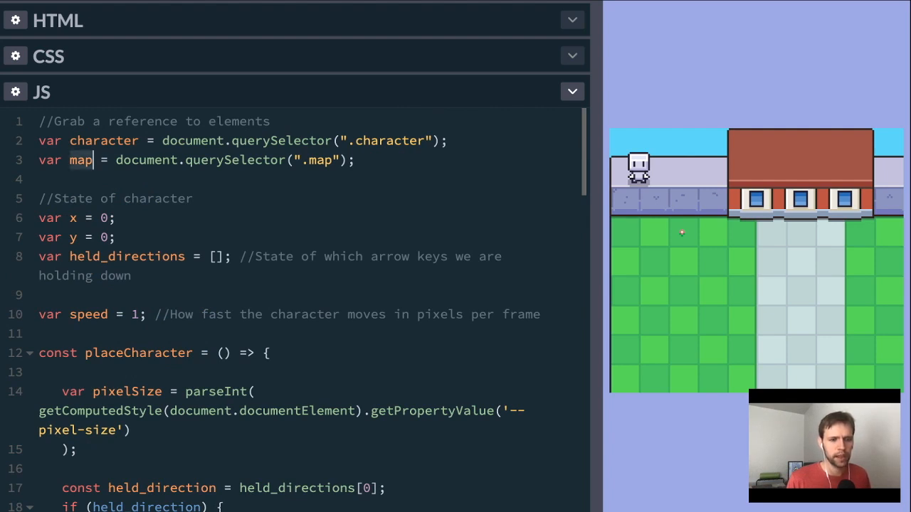
scroll(down, 3)
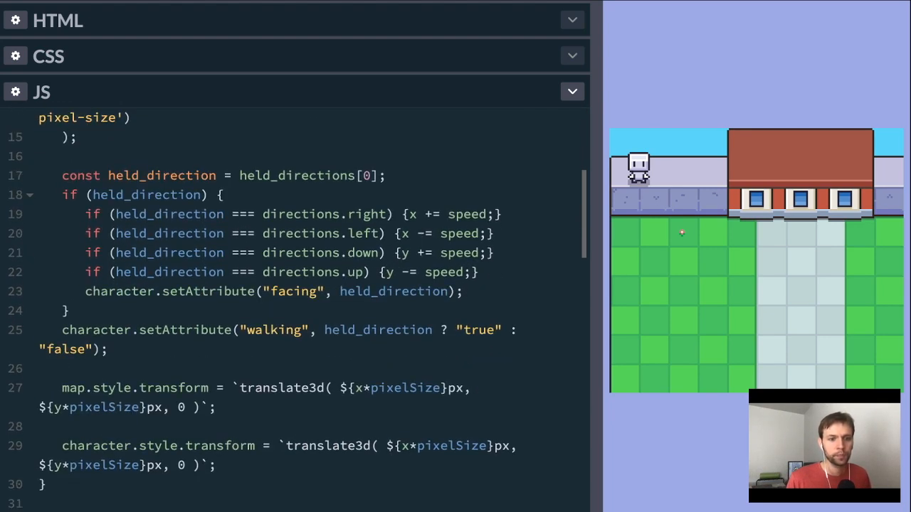
scroll(down, 3)
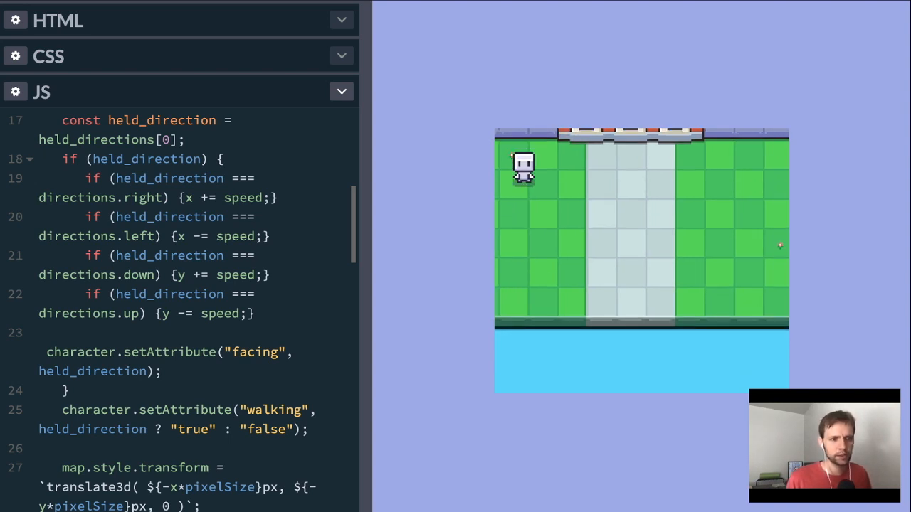
click(48, 56)
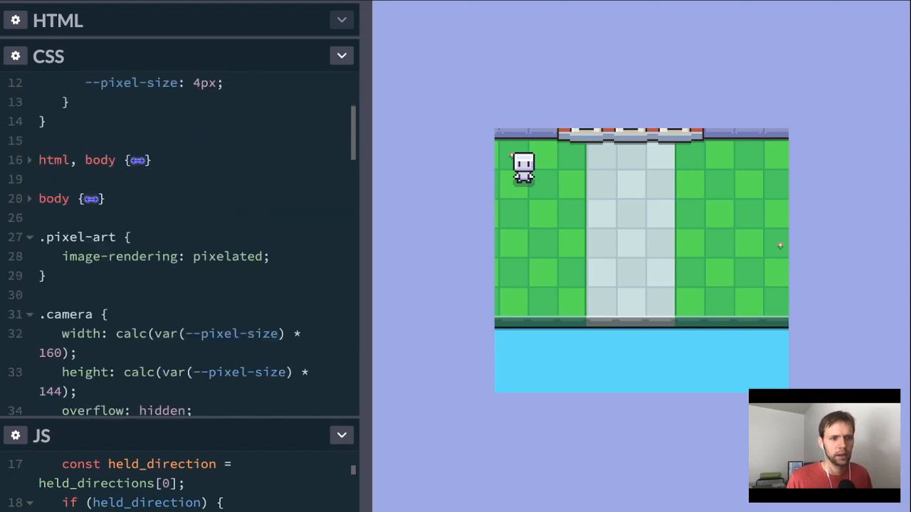
Step: In the .camera rule, comment out overflow: hidden and add outline: 1px solid red;
scroll(down, 3)
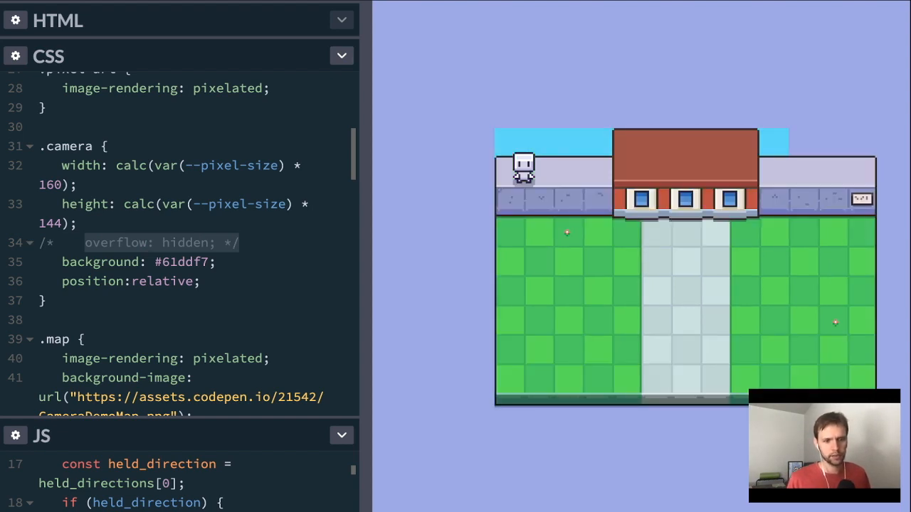
text(outl)
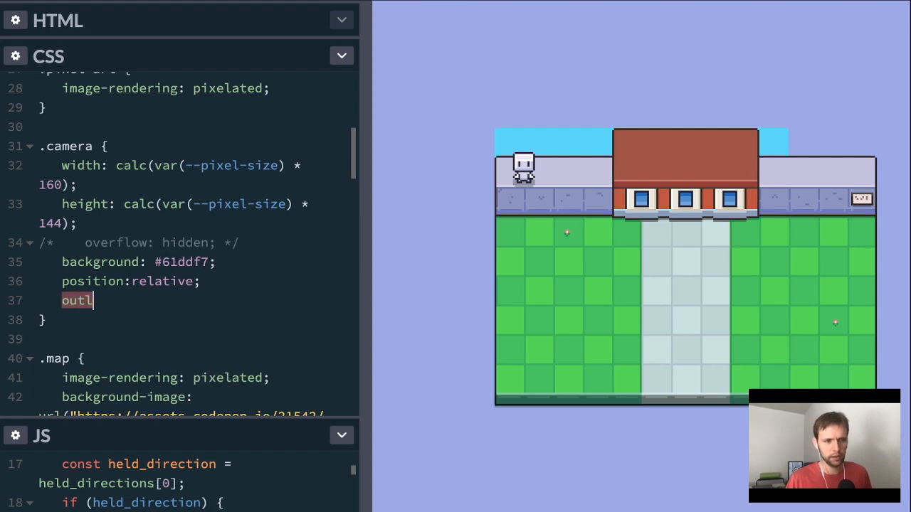
text(ine: 1px sol)
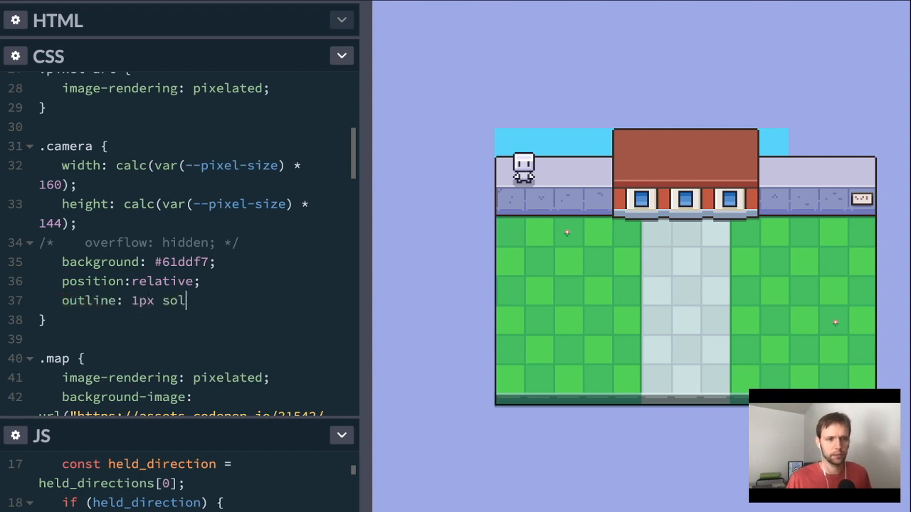
text(id red;)
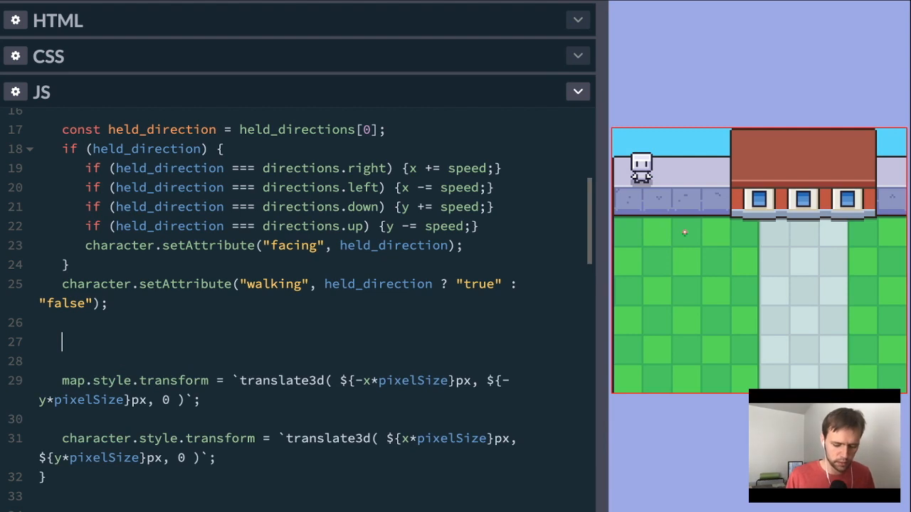
Step: Add var camera_left = pixelSize * 66 and a duplicated camera_top line using 42
text(var camera)
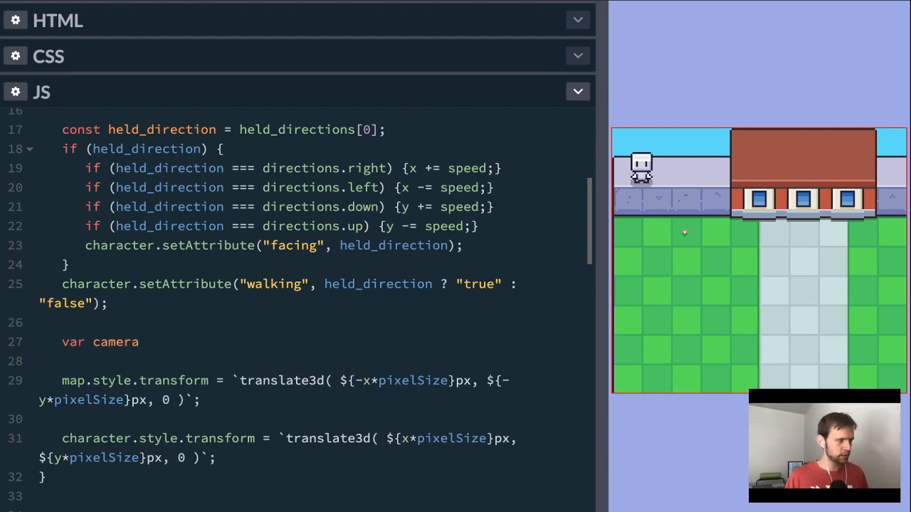
text(_left = pixelSi)
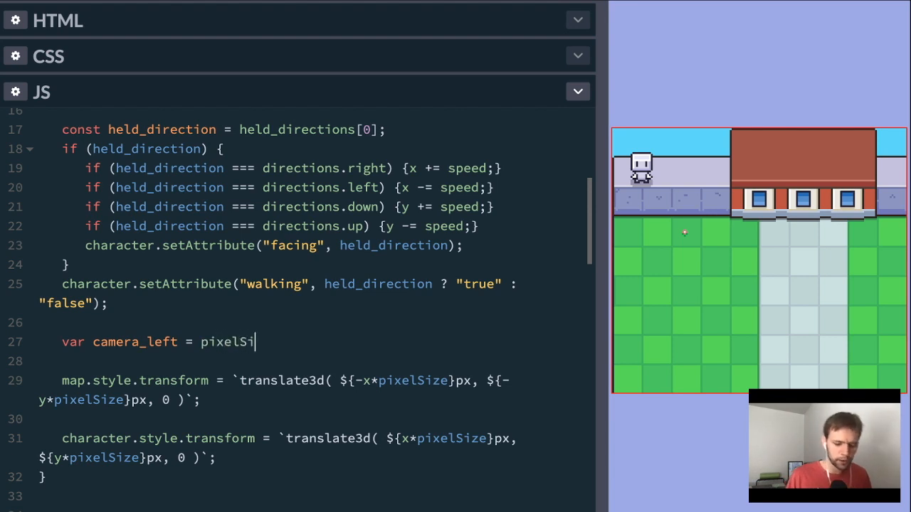
text(ze *)
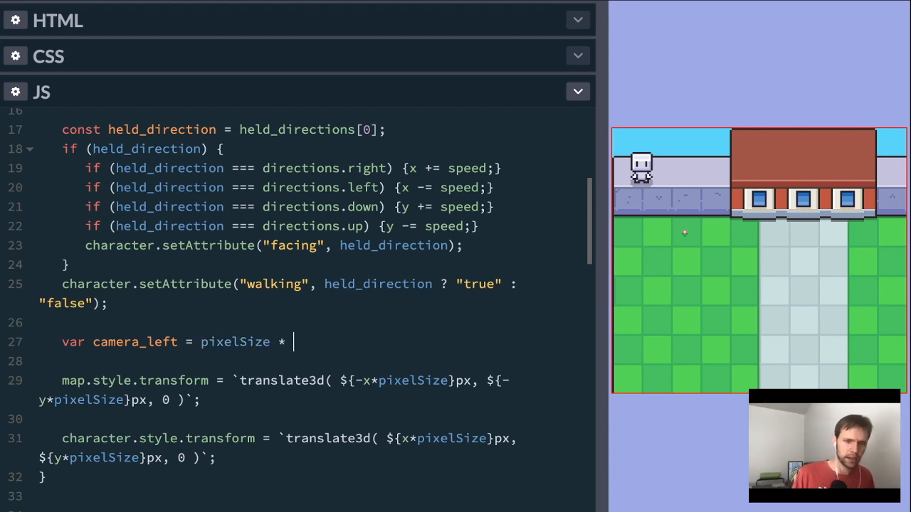
text(66;)
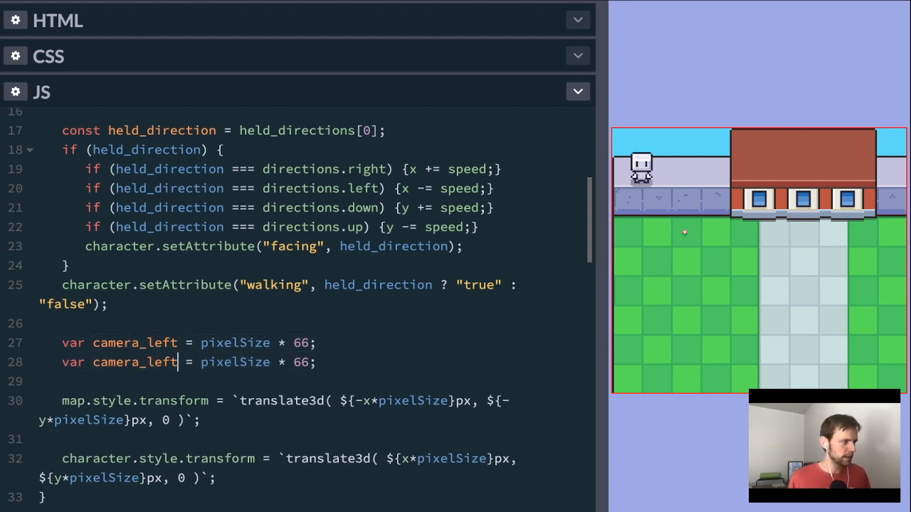
double_click(161, 362)
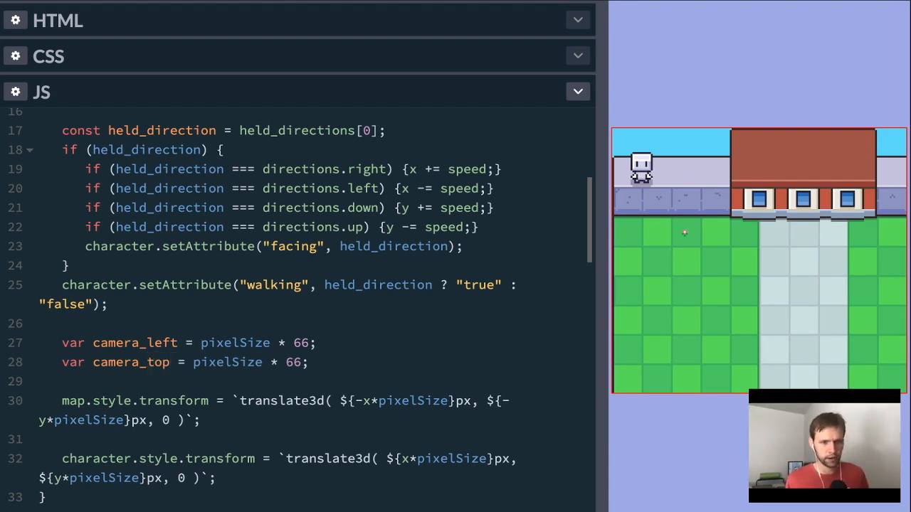
text(42)
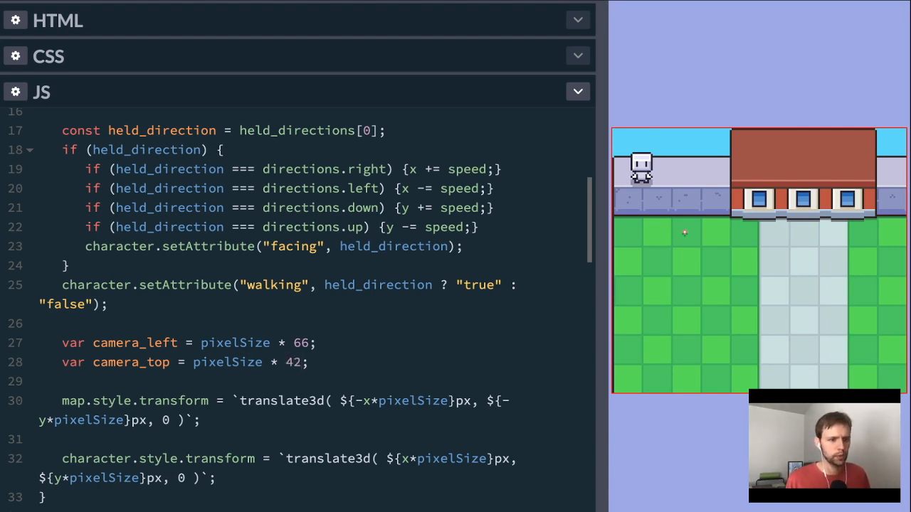
Step: Append +camera_left to the x value of the map translate3d
double_click(131, 363)
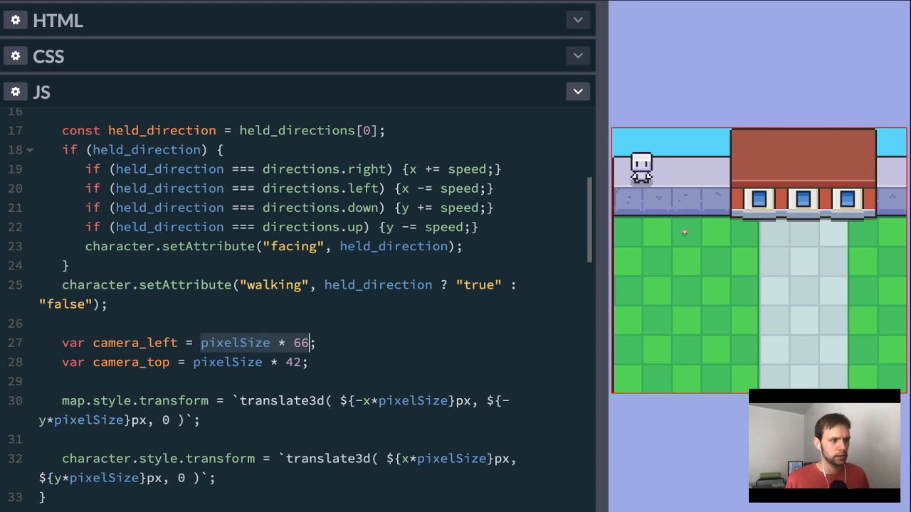
double_click(135, 342)
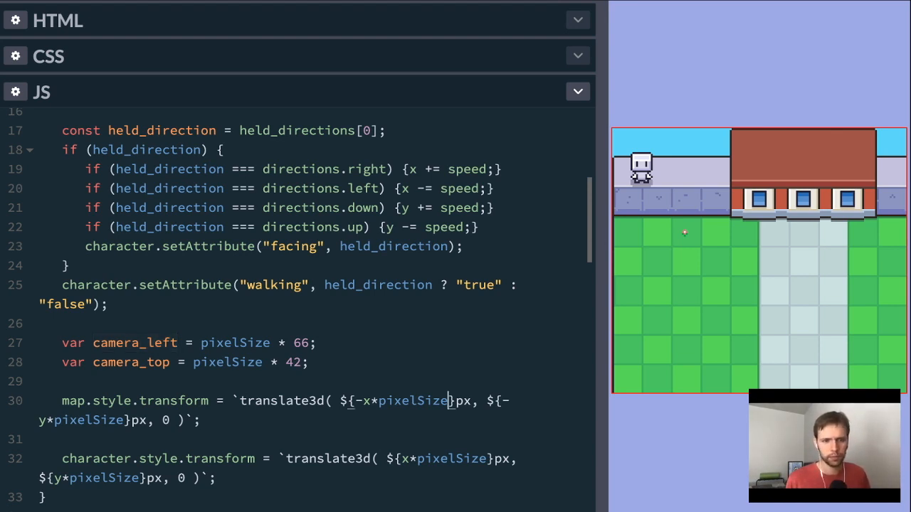
text(+camera_left)
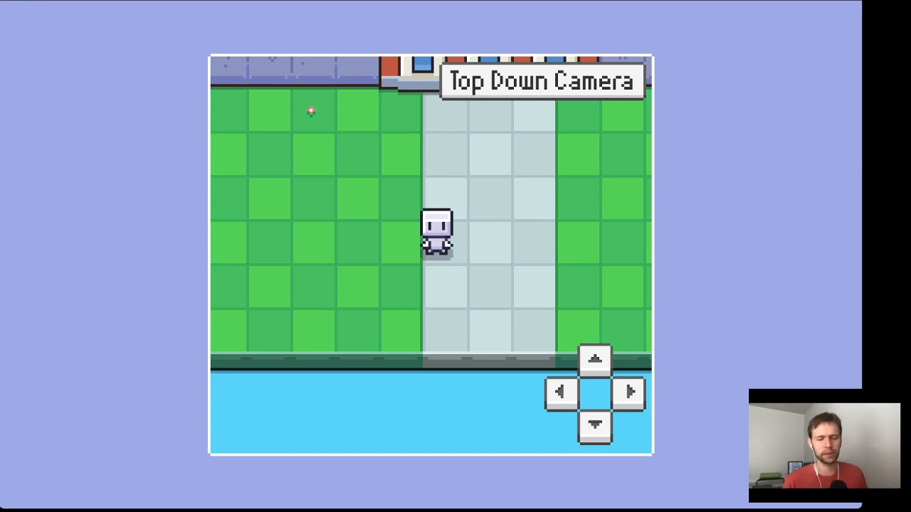
Step: In the full-screen demo, press the on-screen up arrow to walk toward the house
click(595, 359)
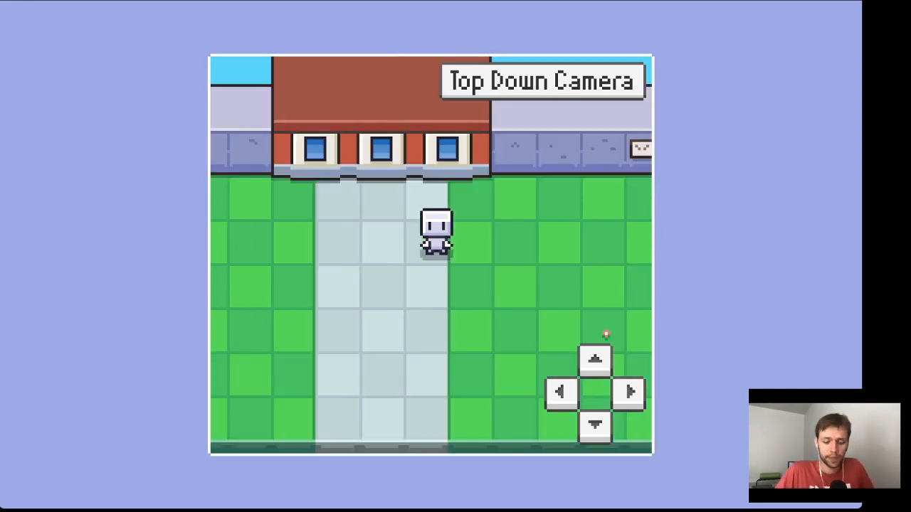